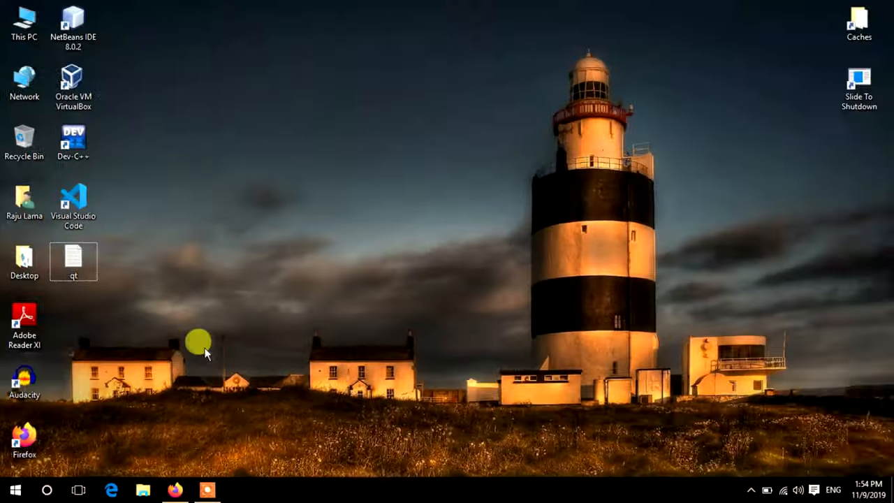
# Open the Run dialog and enter the 'control mouse' command from the suggestions.
pyautogui.rightClick(14, 488)
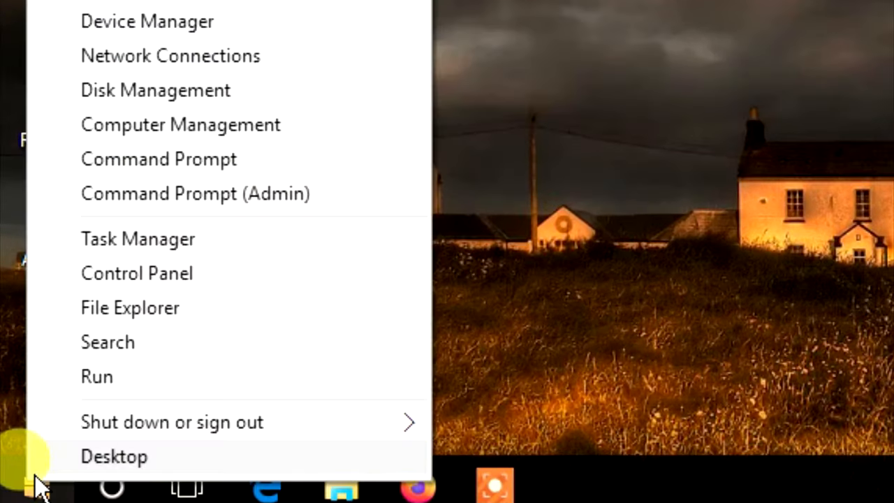
pyautogui.click(96, 376)
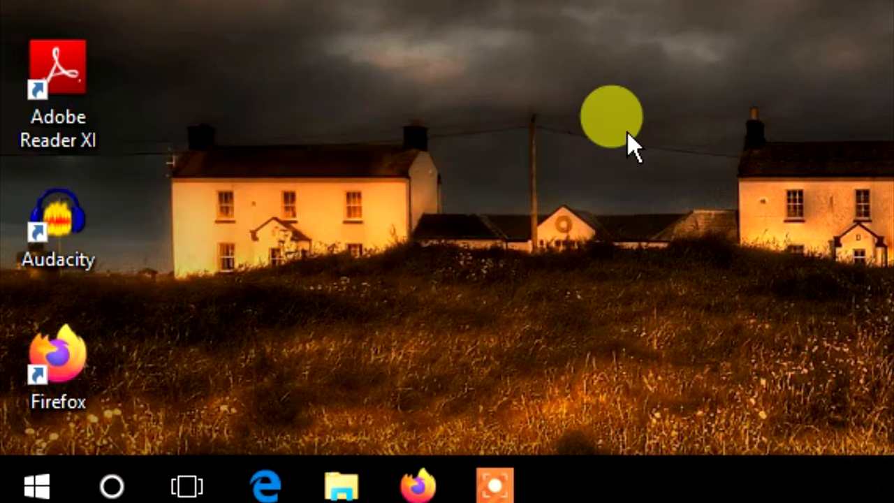
pyautogui.press('Win+r')
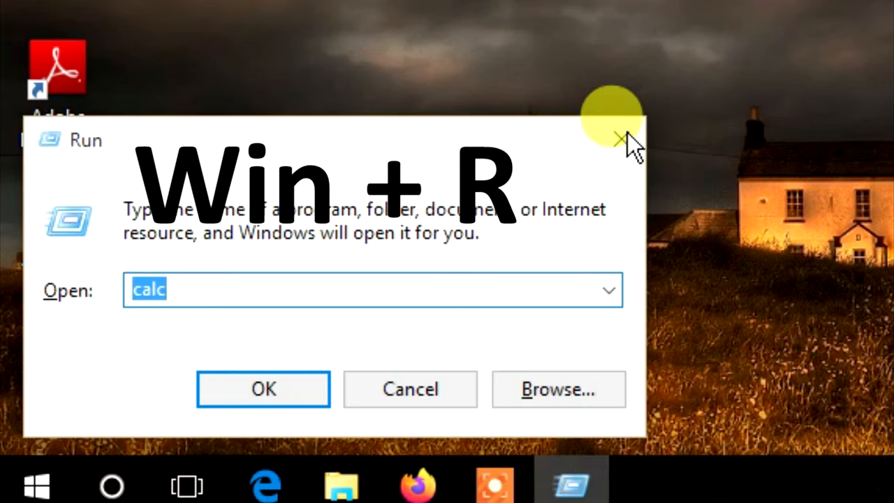
pyautogui.moveTo(83, 300)
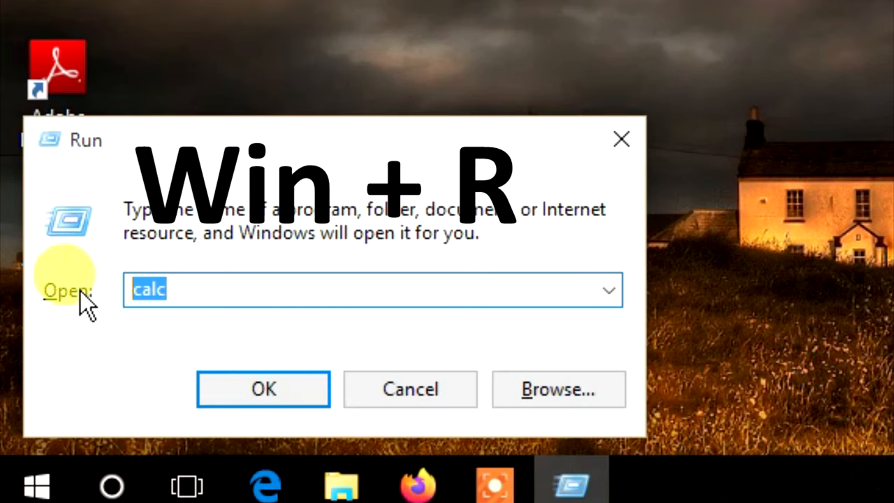
pyautogui.write('cont')
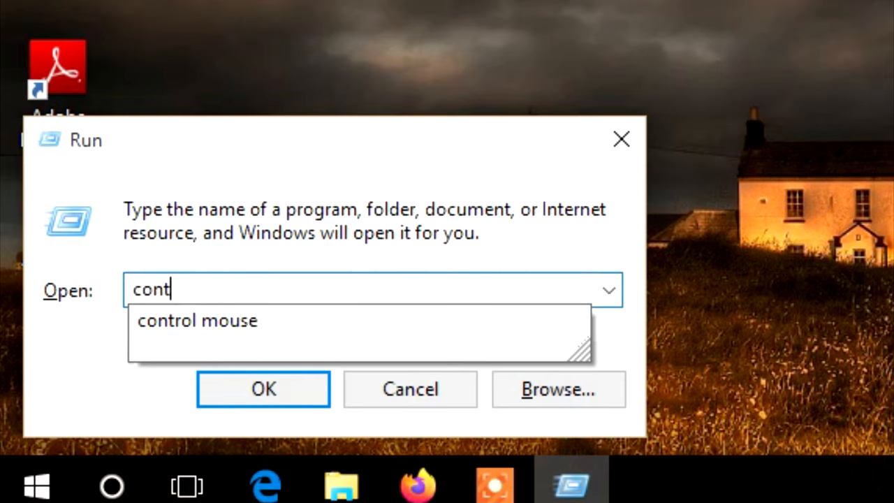
pyautogui.click(197, 319)
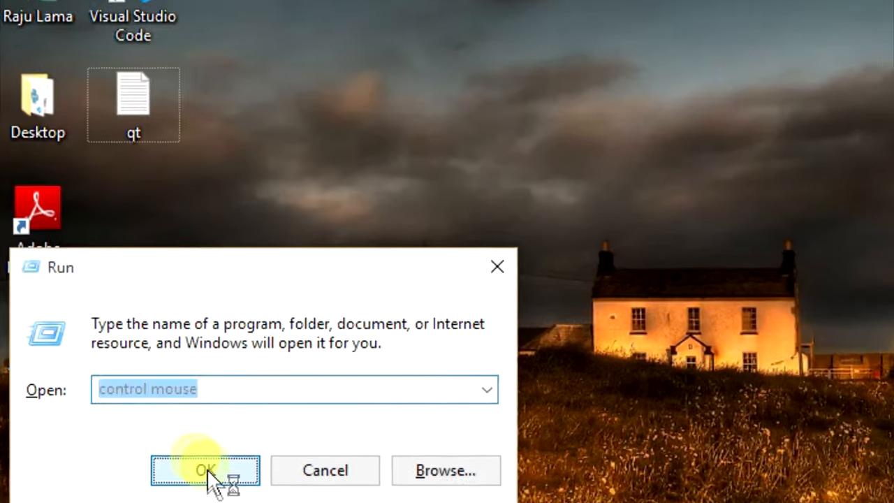
# Run 'control mouse' and switch Mouse Properties to the Pointers tab.
pyautogui.click(205, 470)
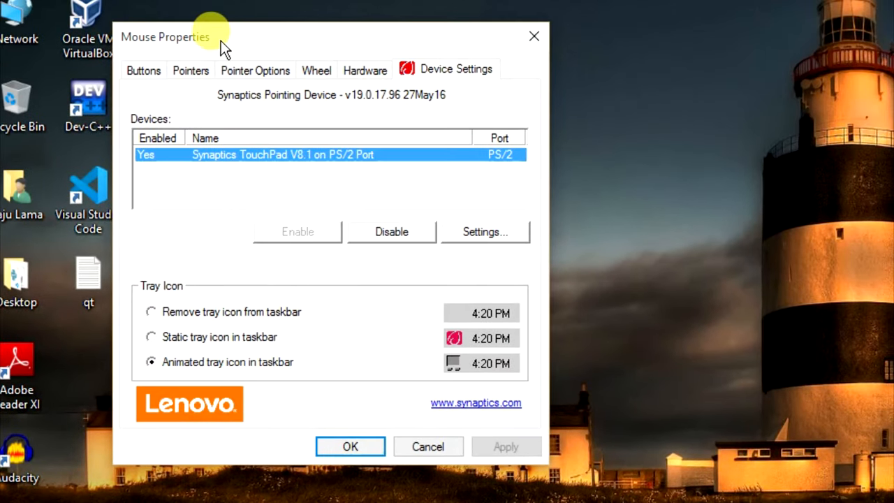
pyautogui.click(190, 70)
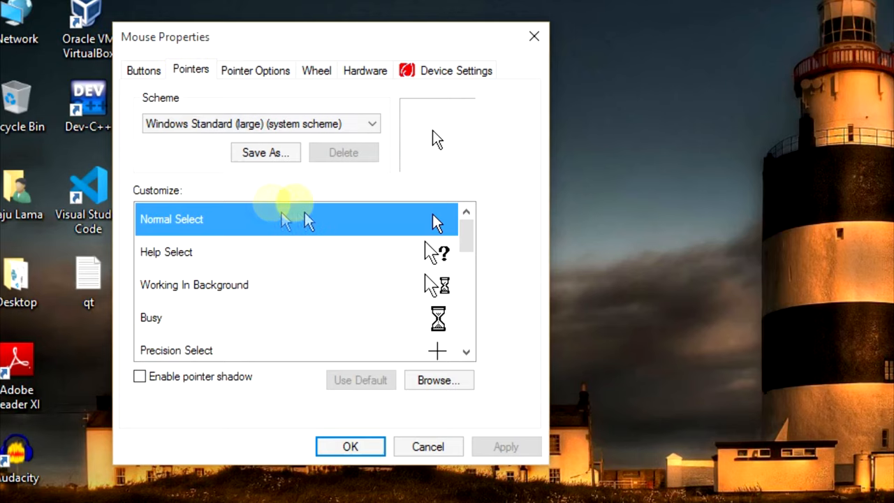
pyautogui.moveTo(426, 359)
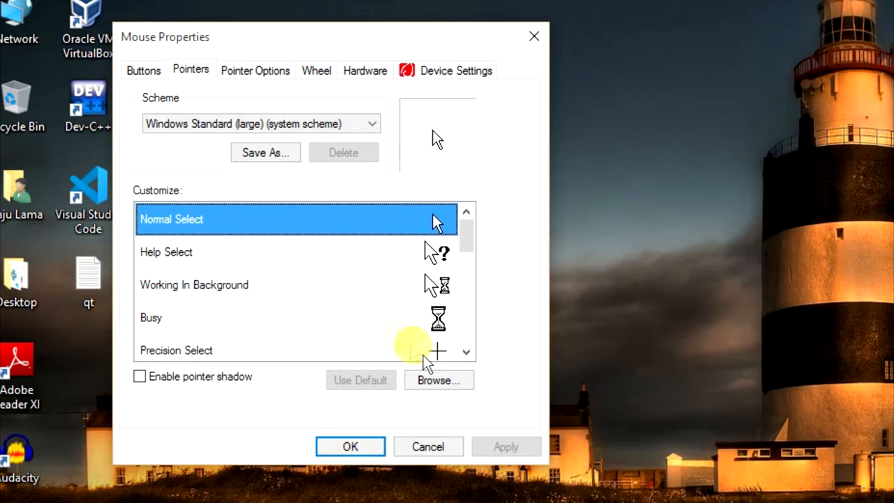
# Set the Normal Select pointer to the aero_pen_xl cursor from the Cursors folder.
pyautogui.click(438, 379)
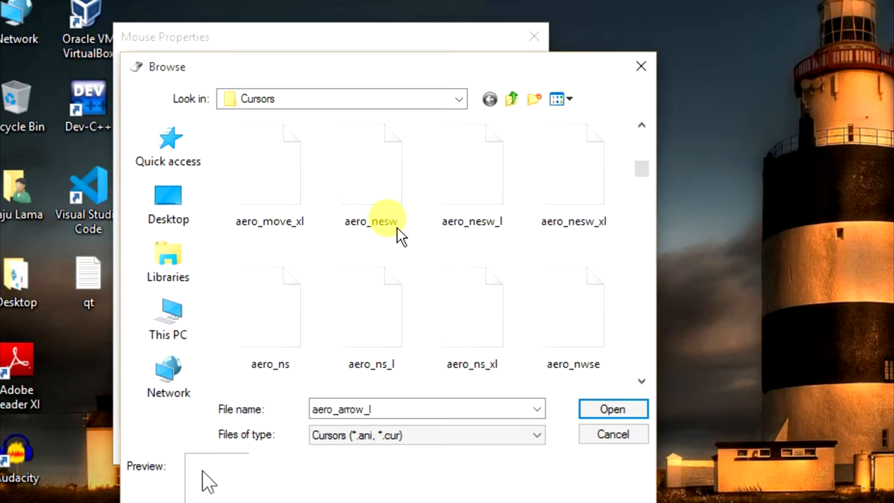
pyautogui.scroll(-3)
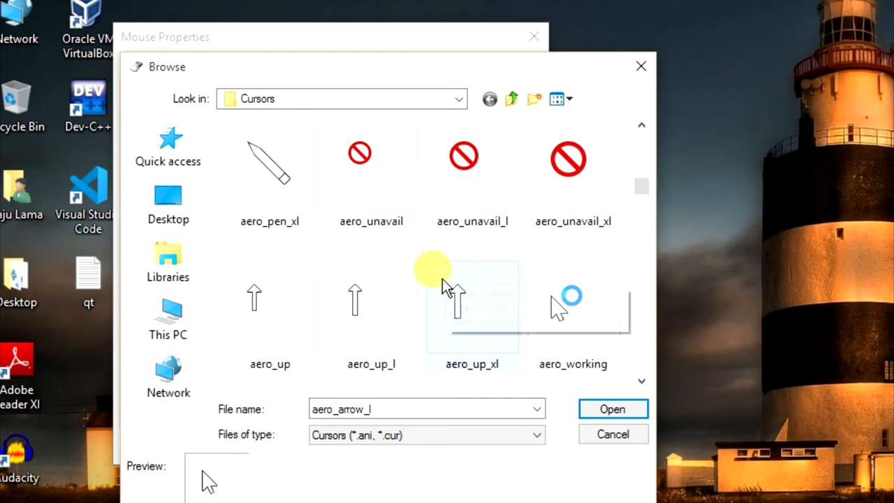
pyautogui.click(270, 167)
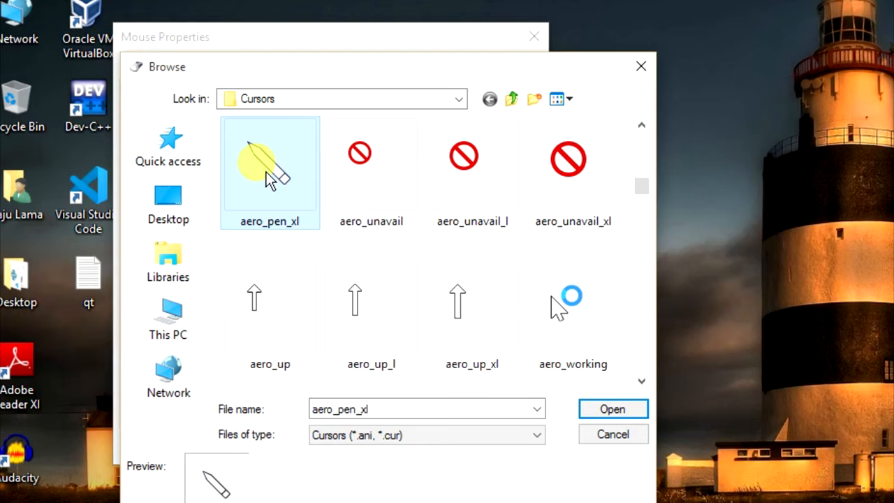
pyautogui.click(611, 409)
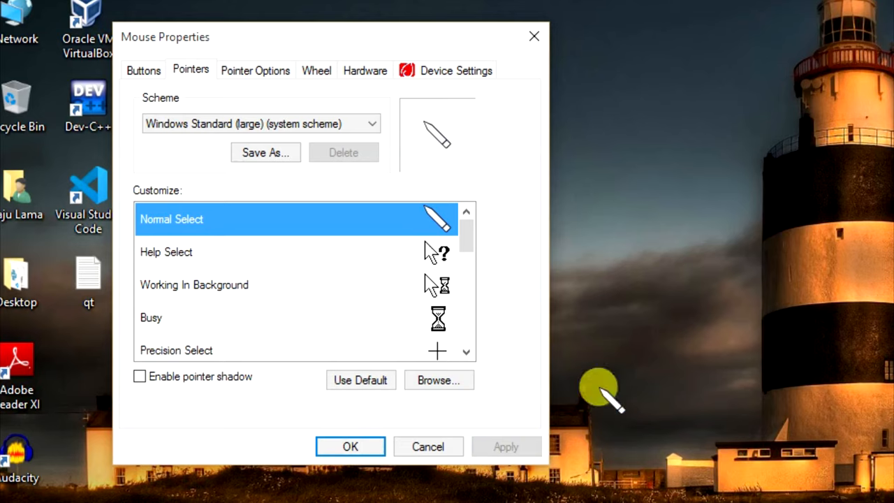
pyautogui.moveTo(611, 206)
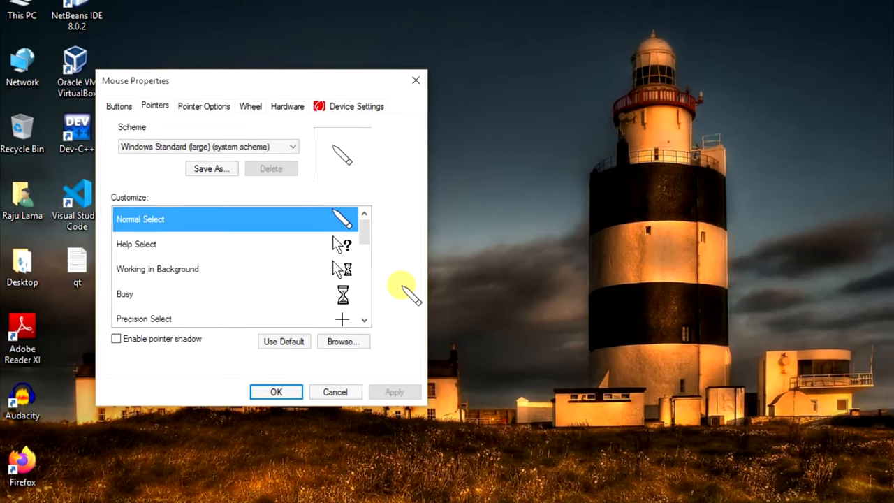
pyautogui.click(111, 489)
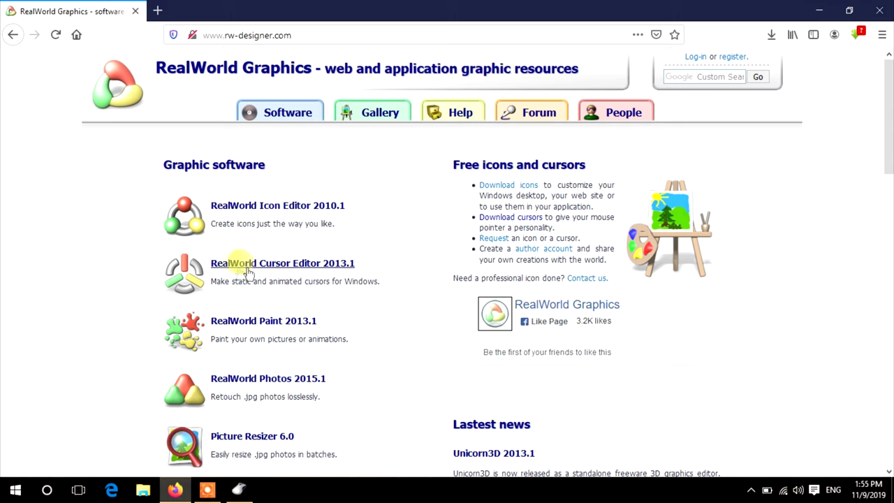
pyautogui.moveTo(283, 260)
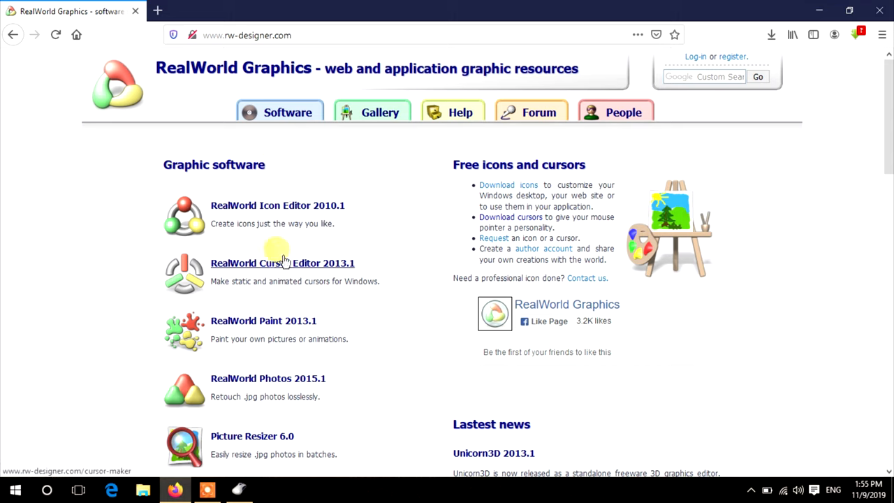
pyautogui.moveTo(316, 269)
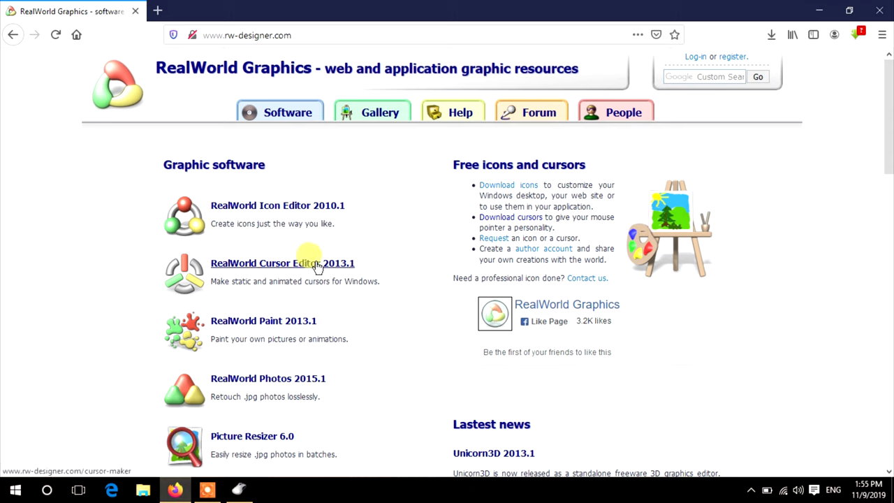
pyautogui.moveTo(380, 112)
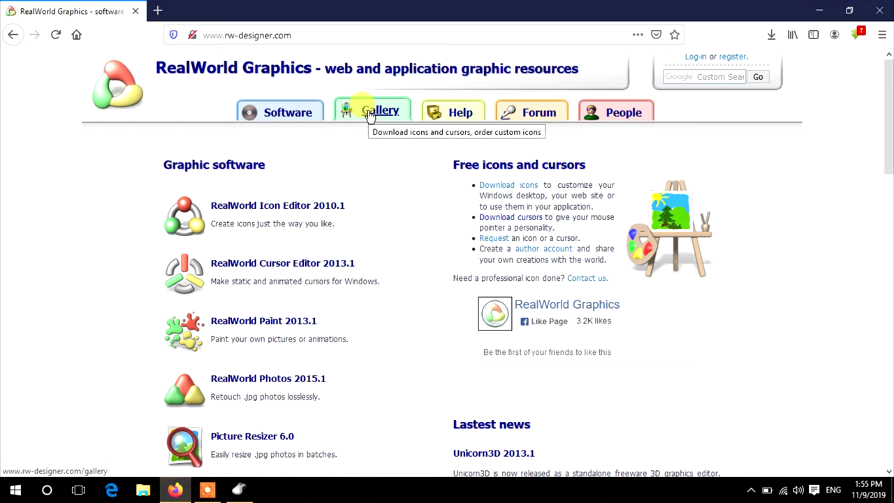
# Open the RW-Designer gallery and the Glowing Cursors set from latest additions.
pyautogui.click(380, 112)
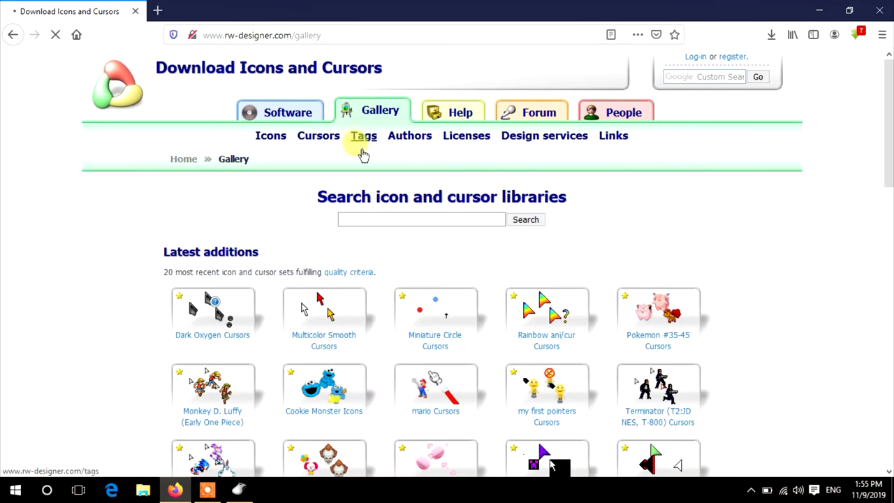
pyautogui.scroll(-3)
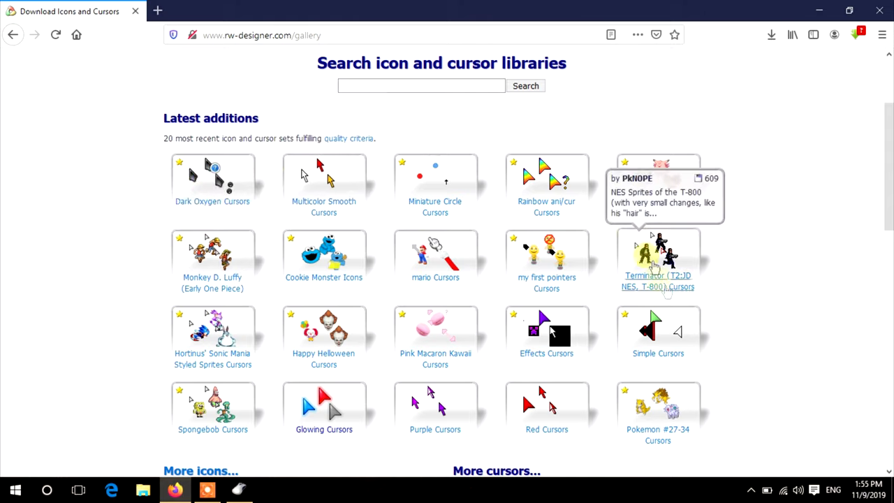
pyautogui.moveTo(323, 254)
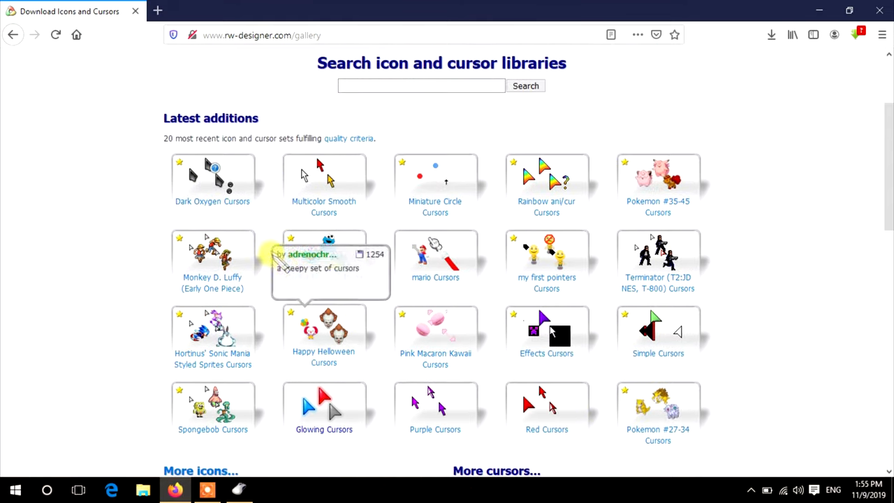
pyautogui.scroll(-3)
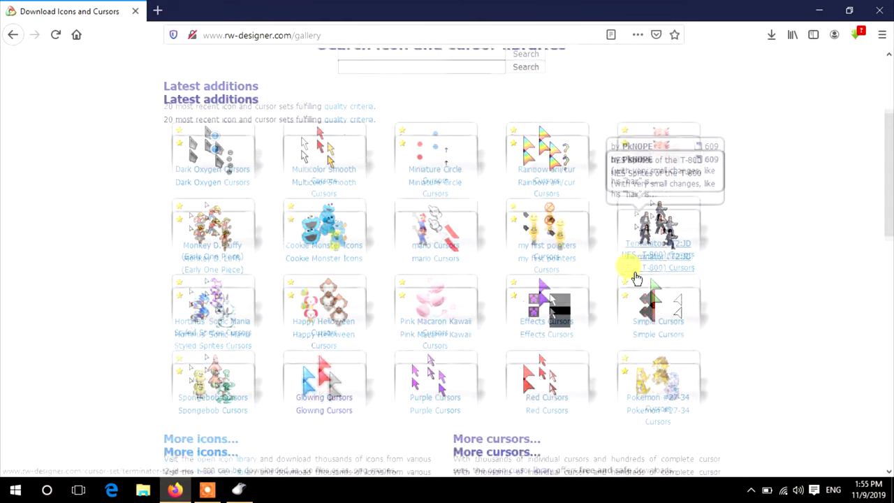
pyautogui.scroll(-3)
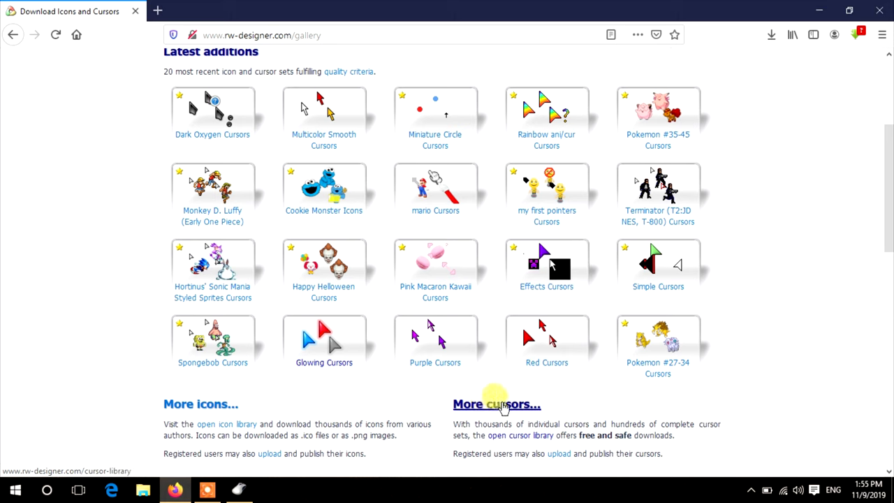
pyautogui.moveTo(324, 342)
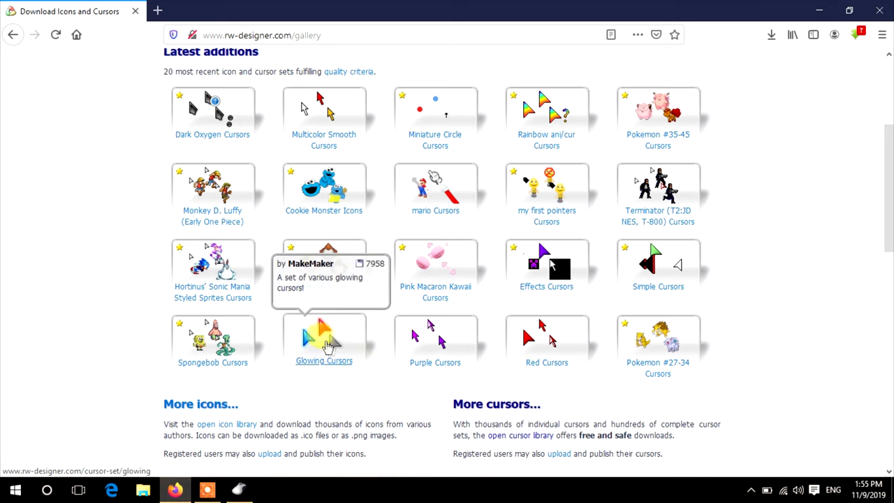
pyautogui.click(323, 339)
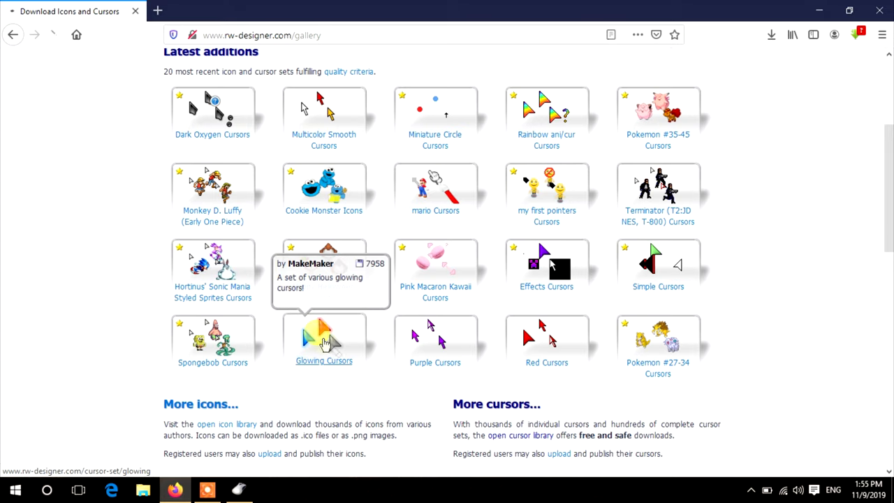
# Save the Glowing Cursors archive as glowing.zip and show Firefox's downloads list.
pyautogui.click(323, 361)
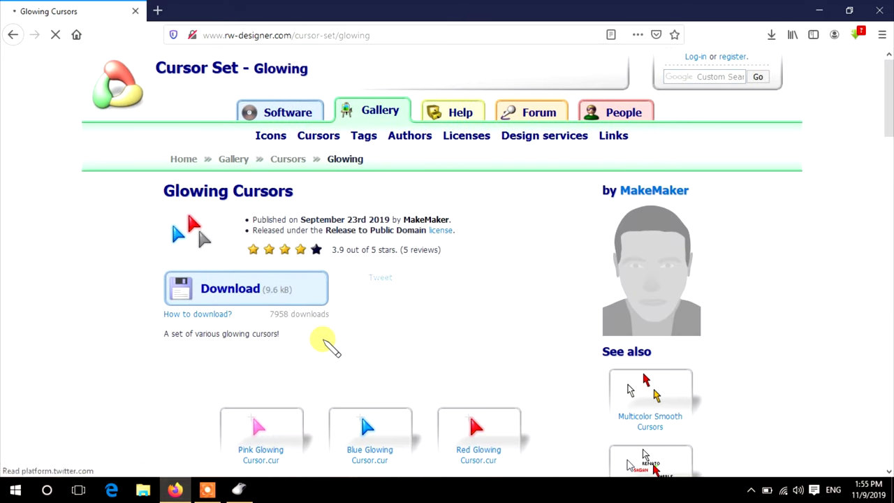
pyautogui.moveTo(230, 289)
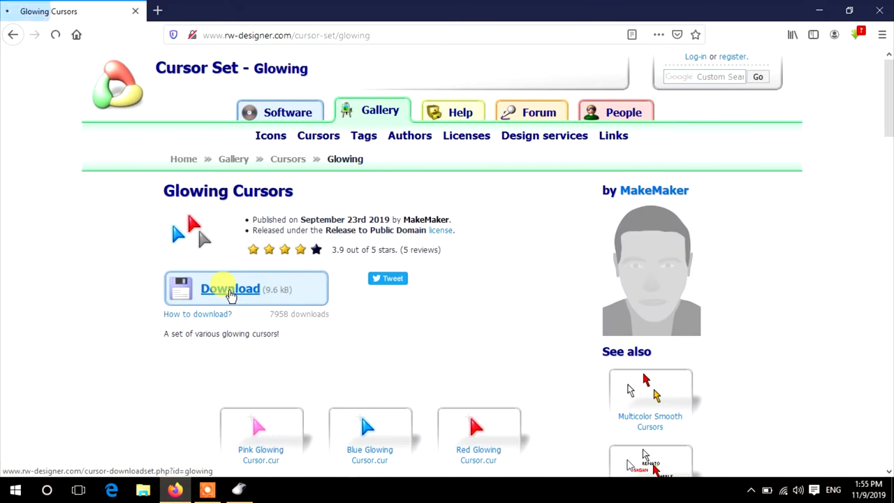
pyautogui.click(230, 288)
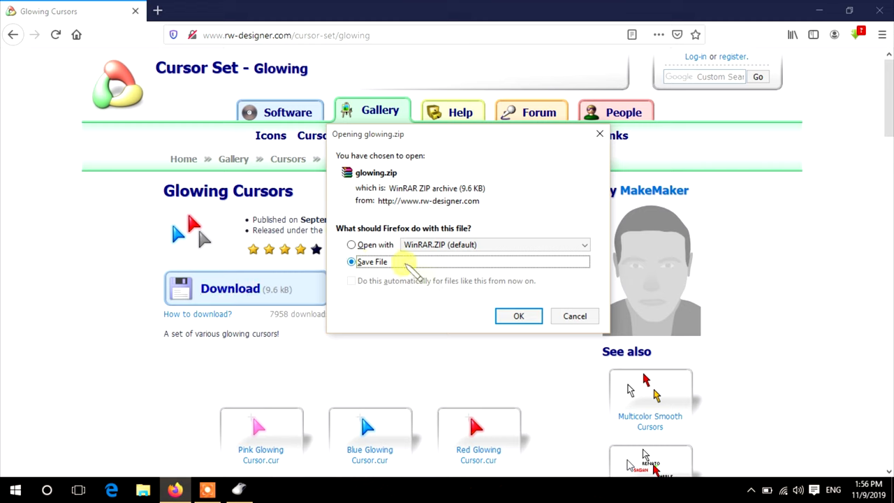
pyautogui.click(518, 315)
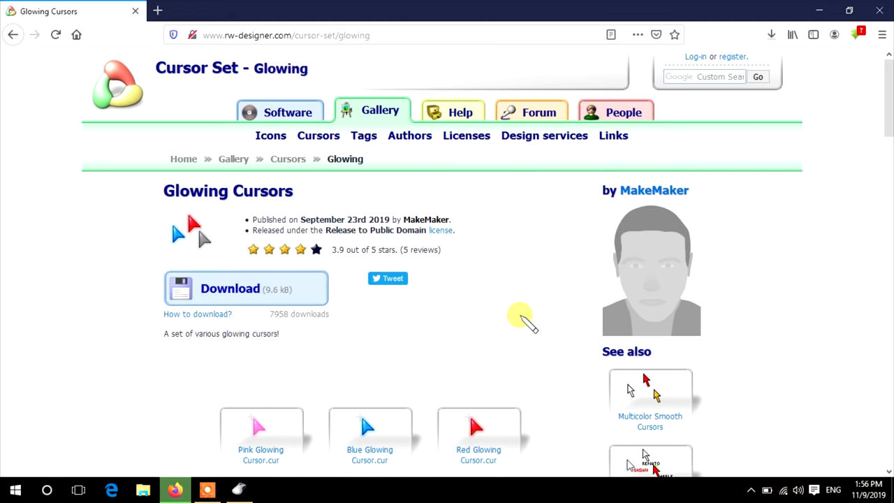
pyautogui.moveTo(770, 35)
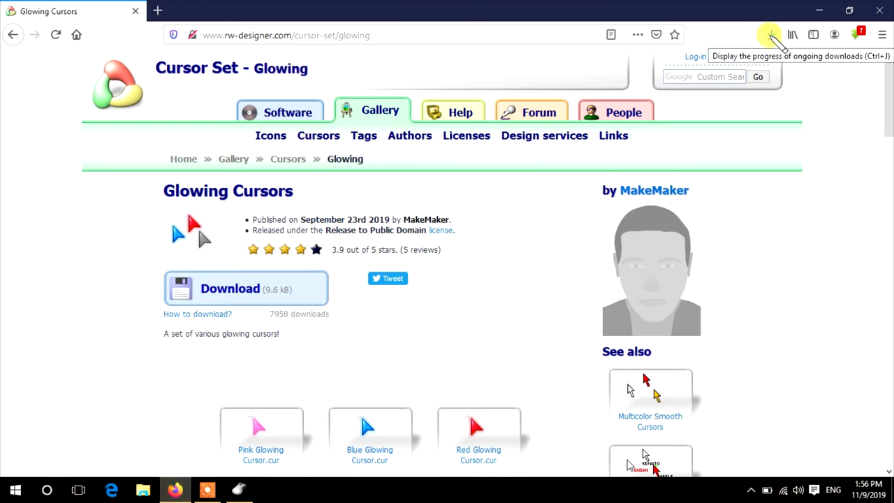
pyautogui.click(771, 35)
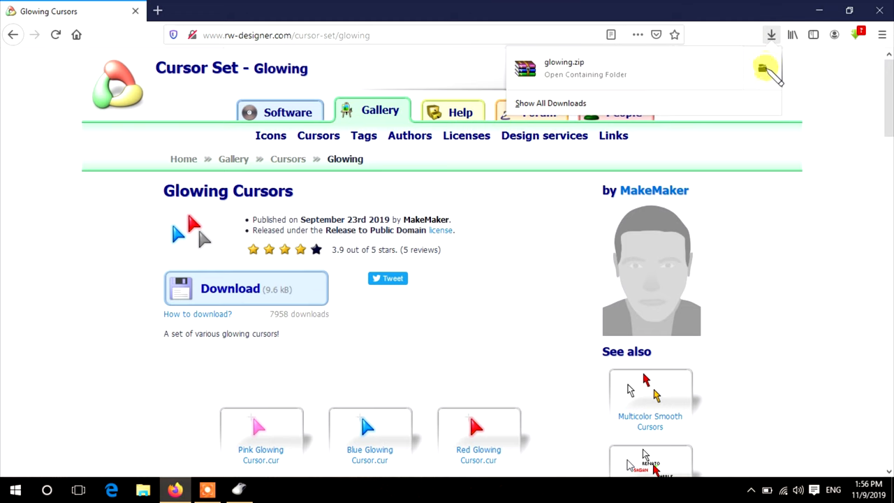
# Open the Downloads folder and extract glowing.zip there with Extract Here.
pyautogui.click(585, 74)
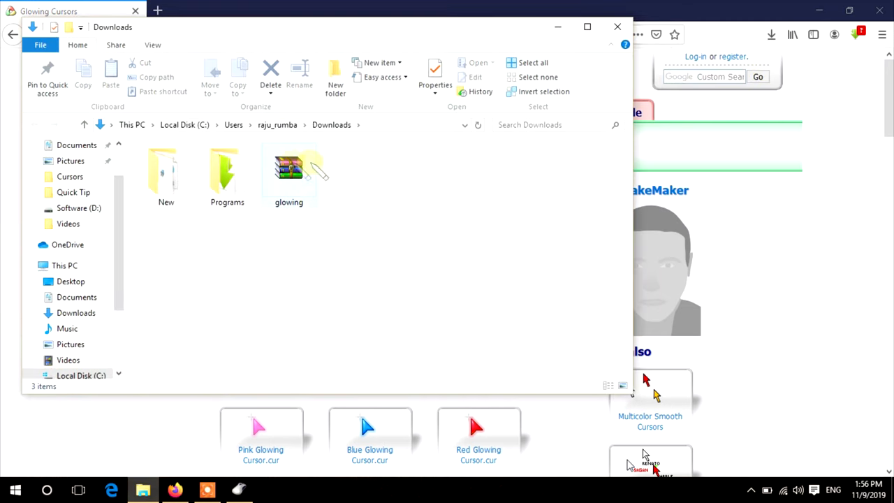
pyautogui.rightClick(288, 168)
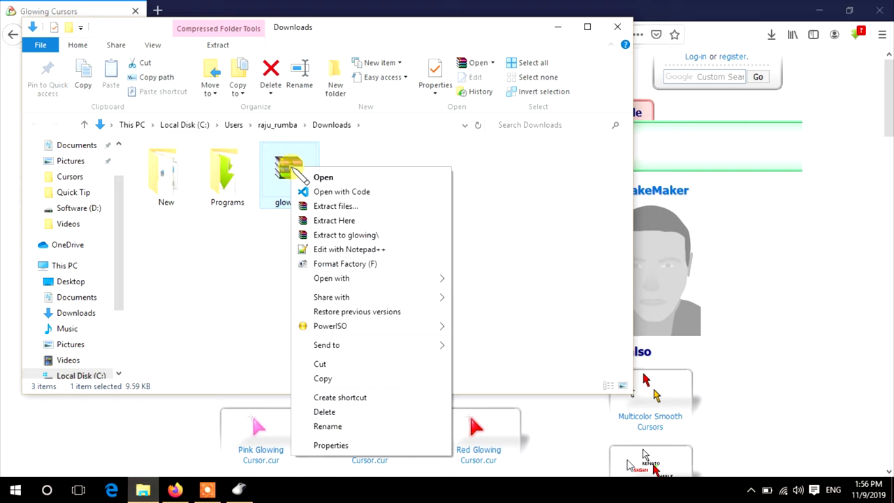
pyautogui.click(334, 220)
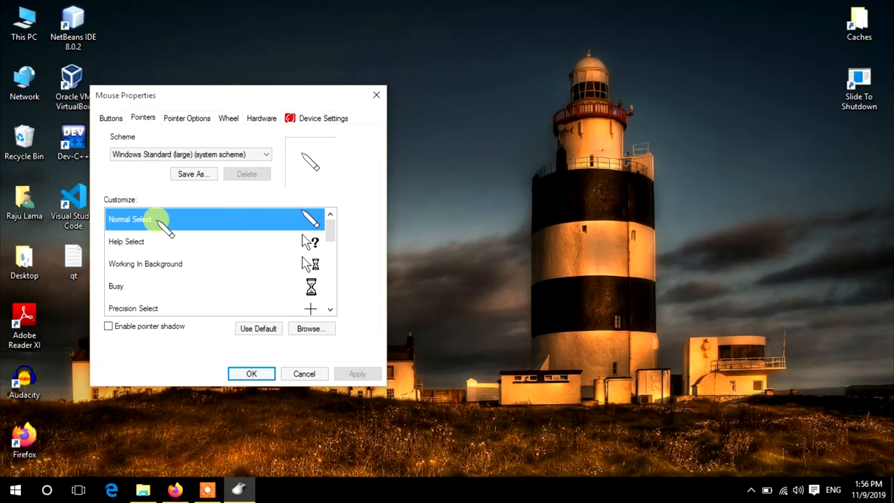
pyautogui.moveTo(311, 328)
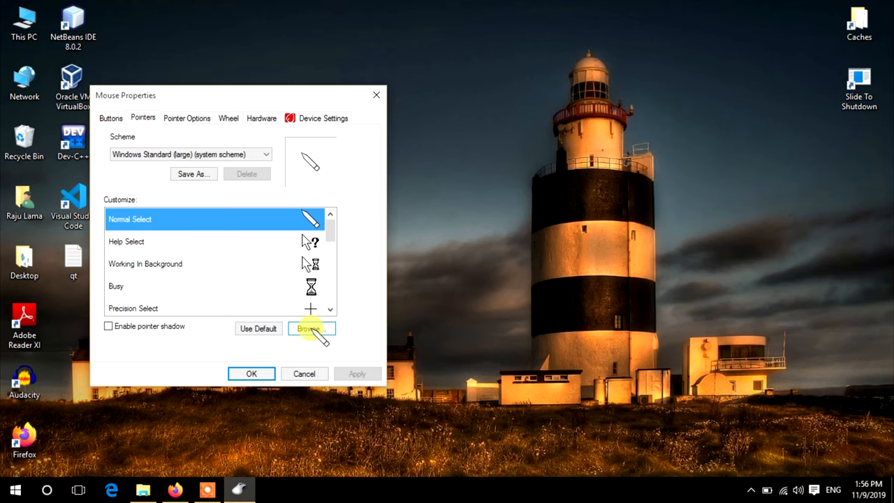
# Set Normal Select to Red Glowing Cursor from This PC > Downloads and confirm with OK.
pyautogui.click(311, 328)
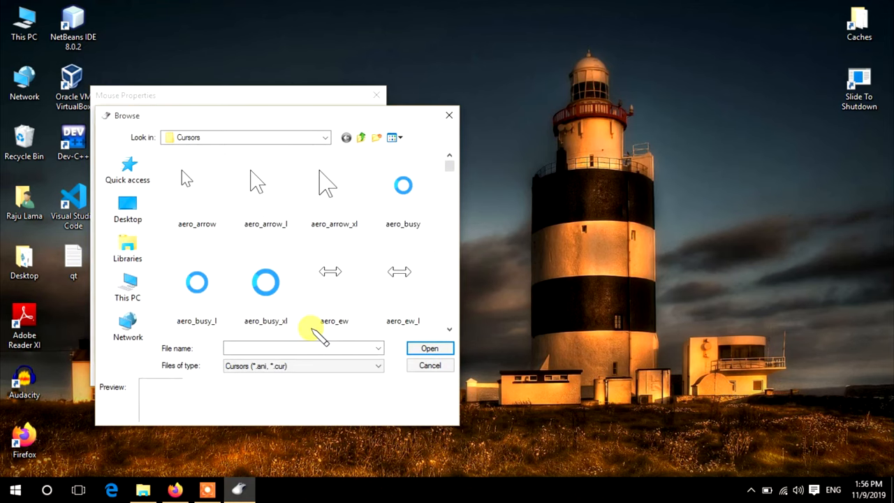
pyautogui.click(128, 287)
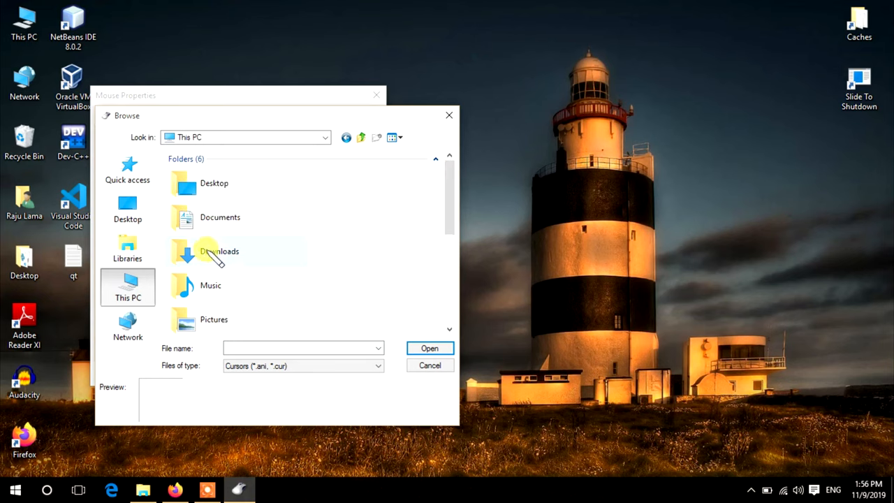
pyautogui.doubleClick(214, 250)
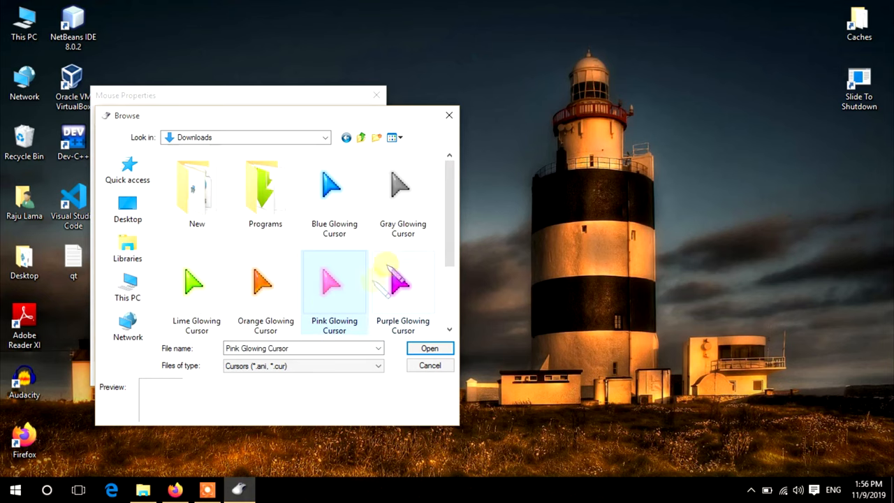
pyautogui.scroll(-3)
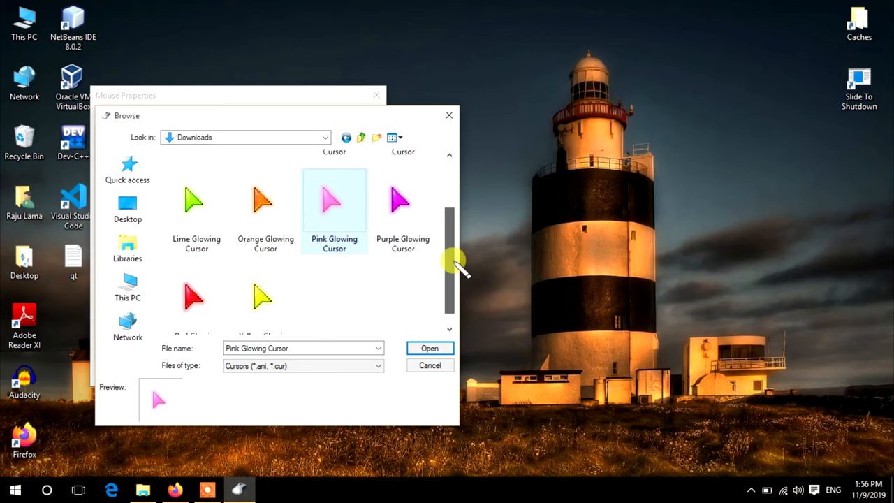
pyautogui.click(196, 296)
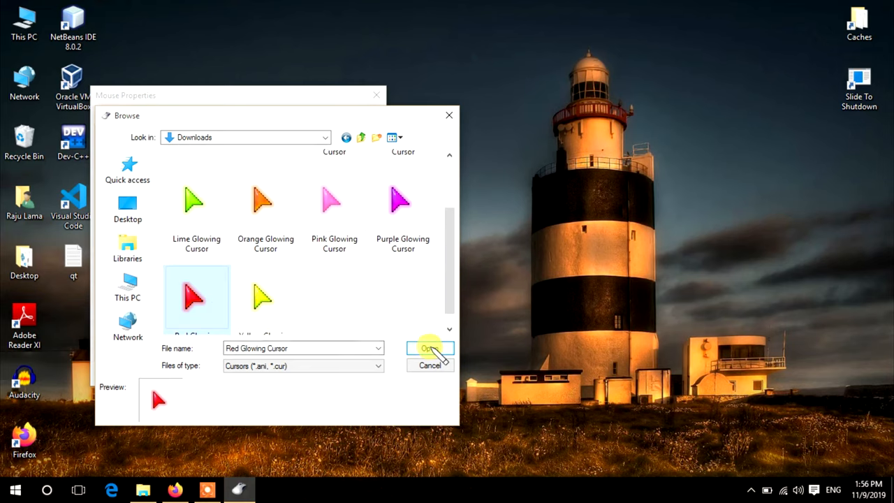
pyautogui.click(430, 347)
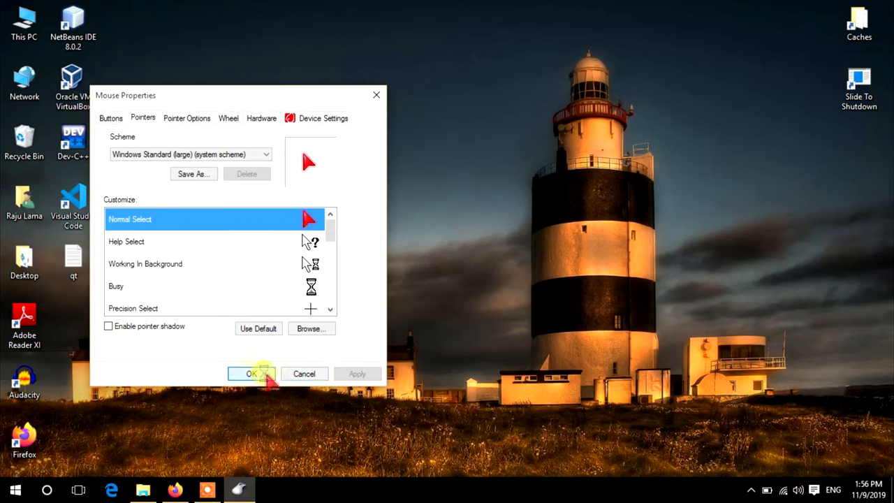
pyautogui.click(252, 373)
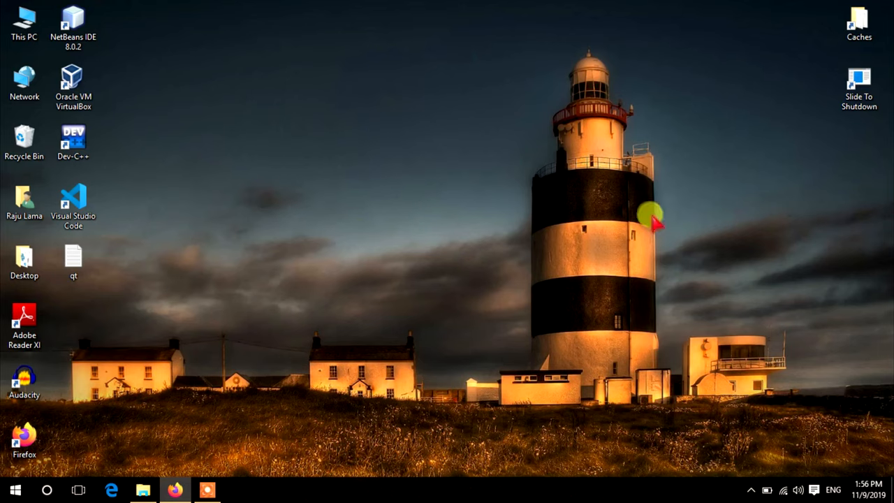